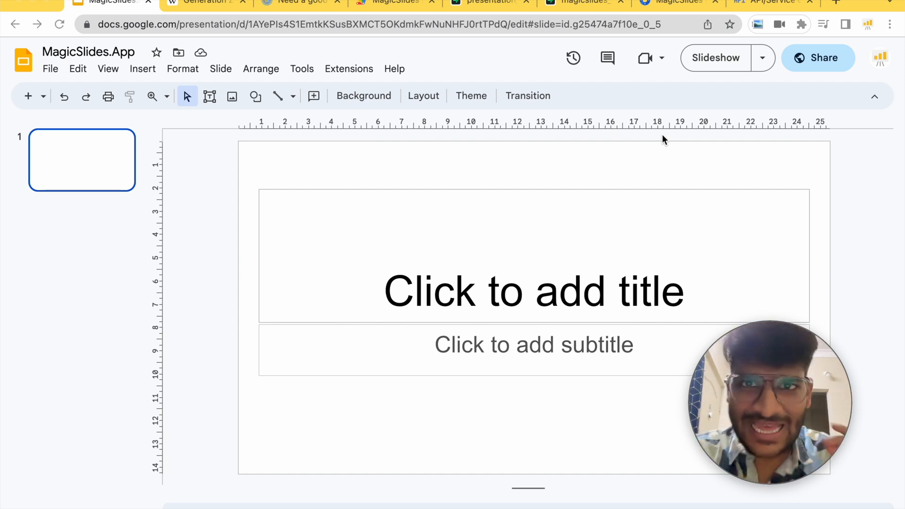
mouse_move(754, 78)
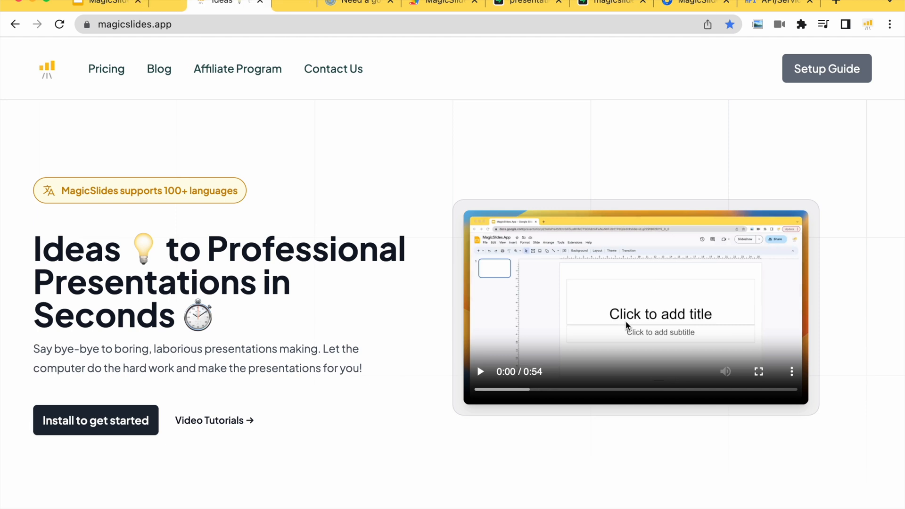
Go from the MagicSlides home page to its Google Workspace Marketplace listing
left_click(96, 420)
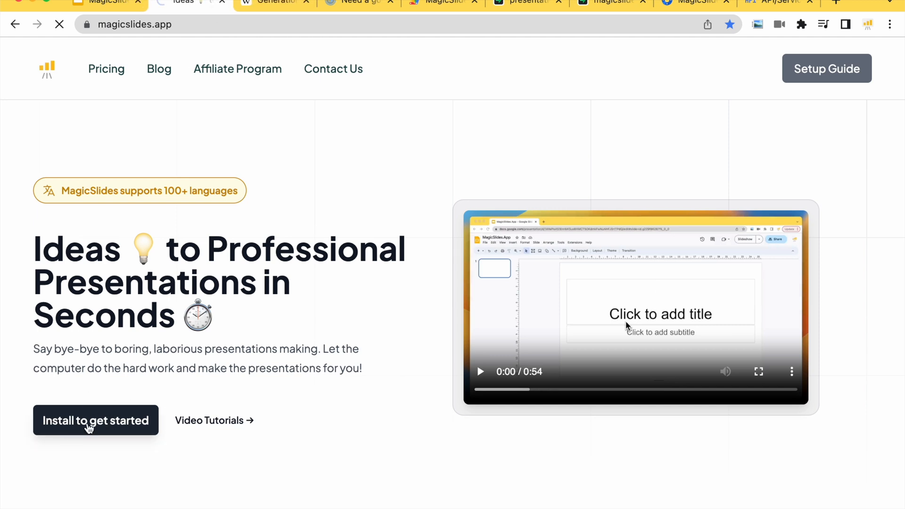
left_click(96, 421)
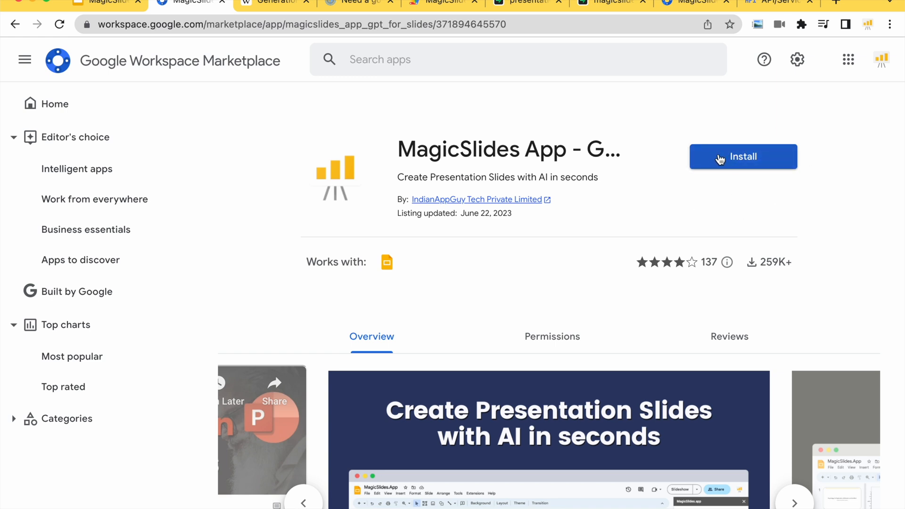
Install the MagicSlides add-on and return to the blank Google Slides presentation
left_click(191, 3)
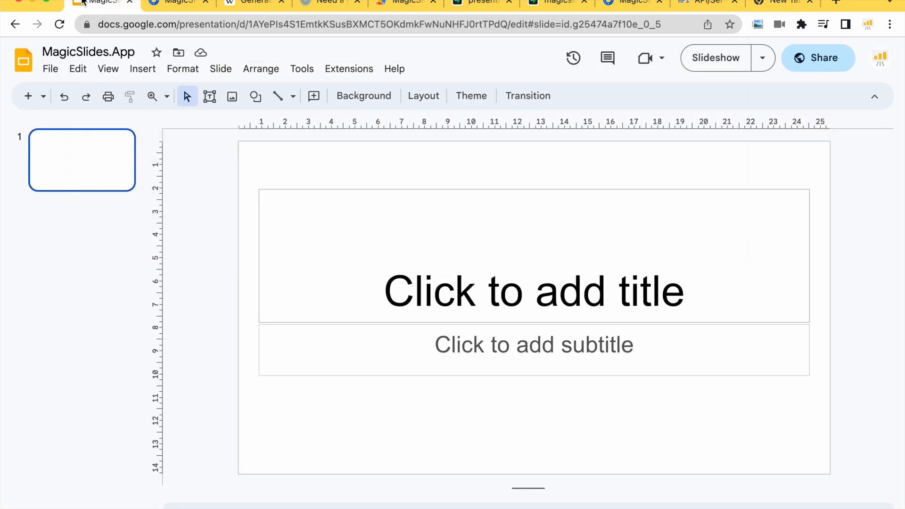
Launch the MagicSlides panel from Extensions and switch to the Wikipedia Generation Z article
left_click(349, 69)
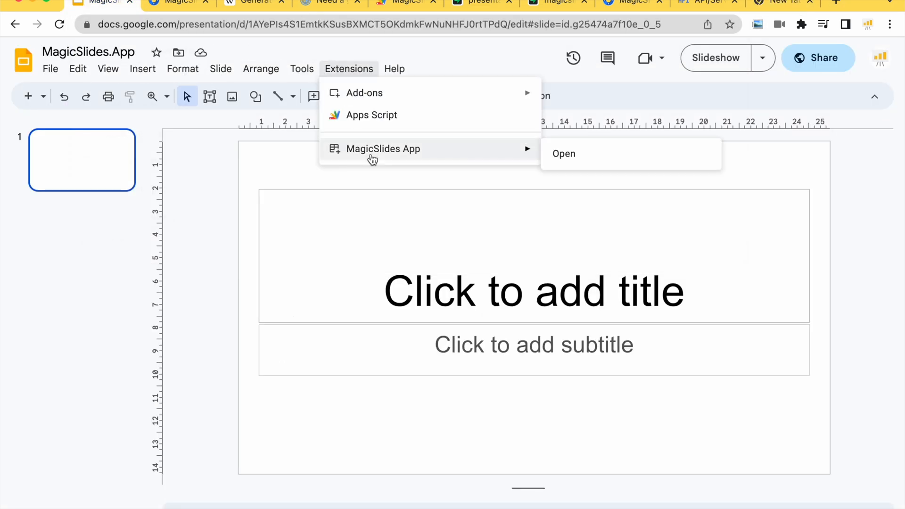
left_click(564, 153)
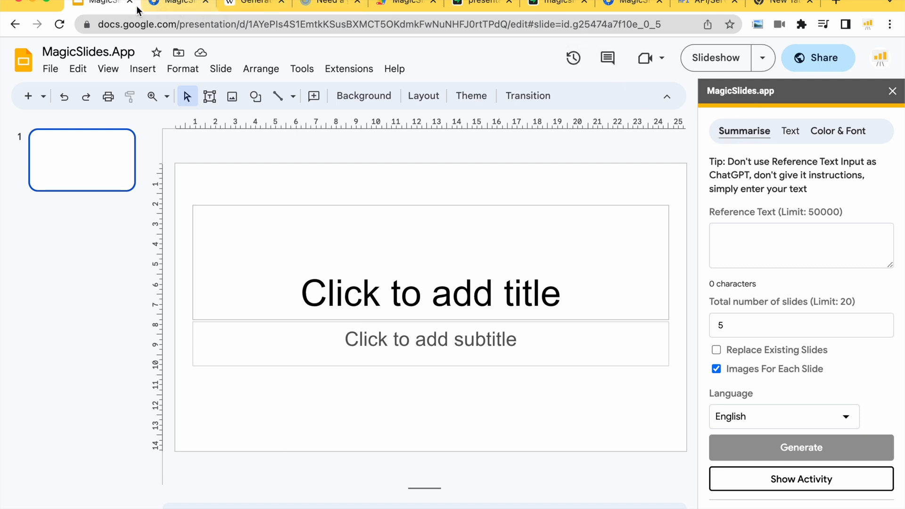
left_click(254, 2)
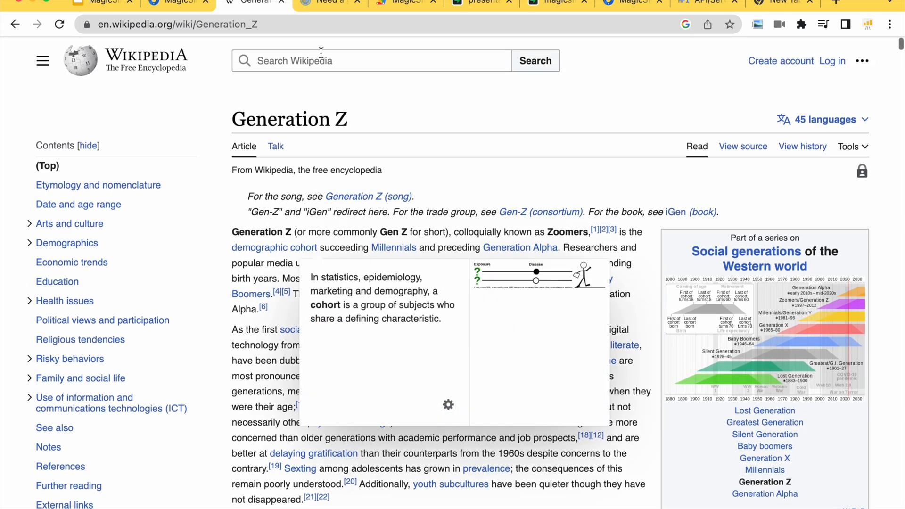
Check the Prezi Blog social media topics list for Gen Z, then return to the Wikipedia article
left_click(327, 2)
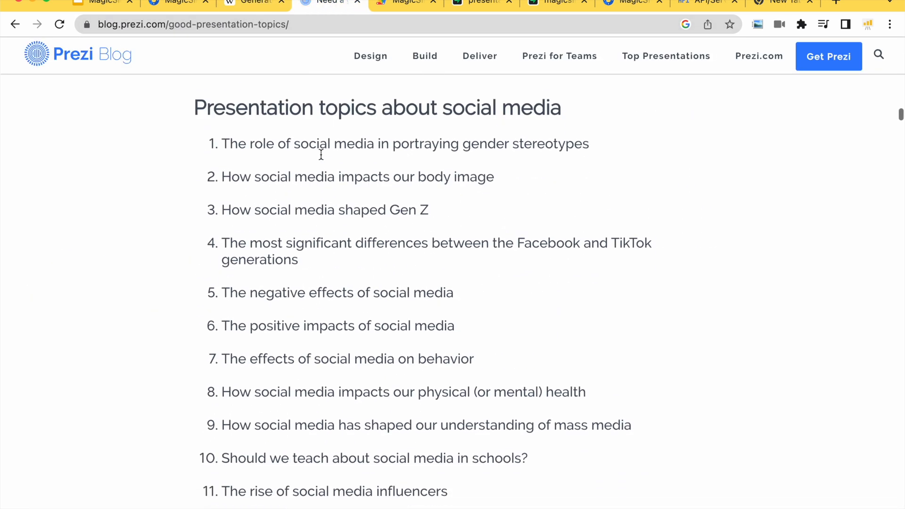
scroll("down", 3)
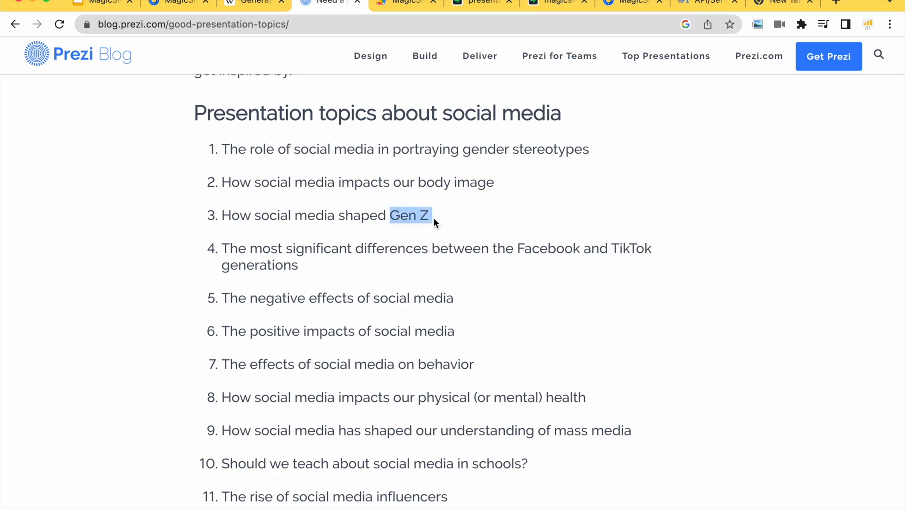
left_click(256, 2)
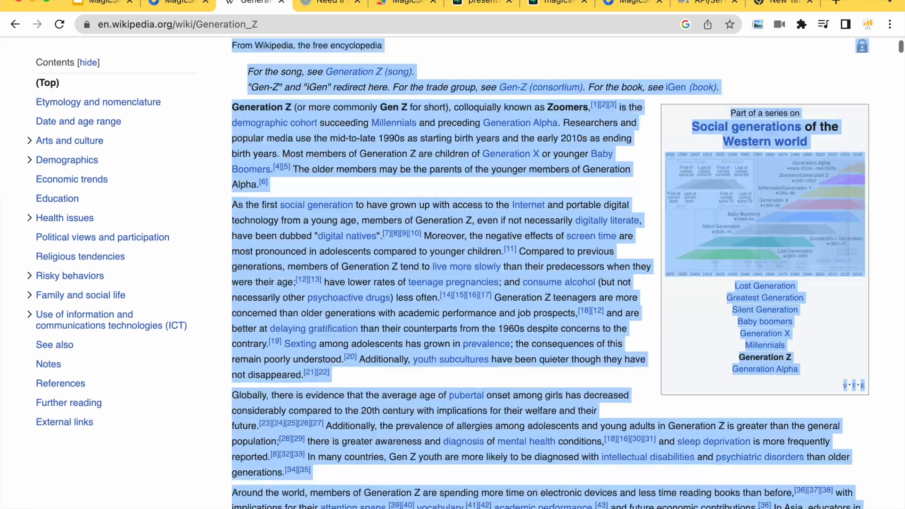
Copy the whole Generation Z article into the MagicSlides reference text box, about 49,720 characters
scroll("down", 3)
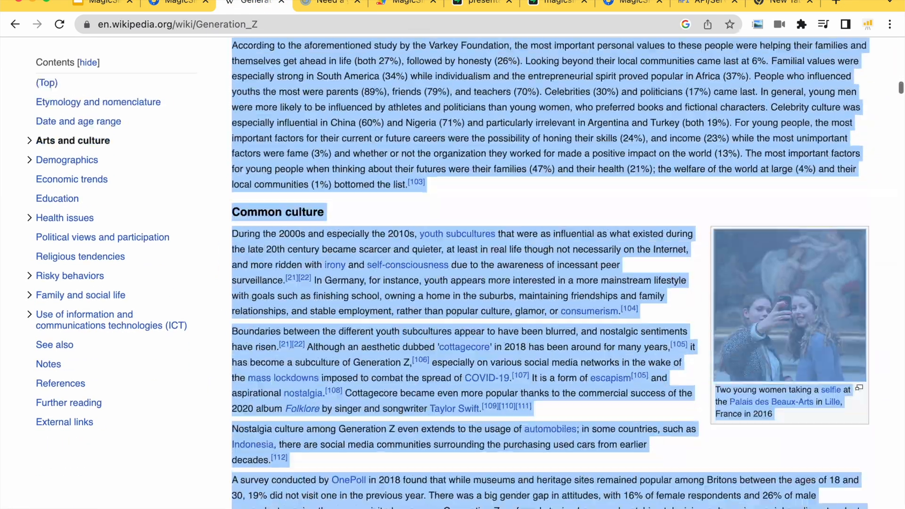
scroll("down", 3)
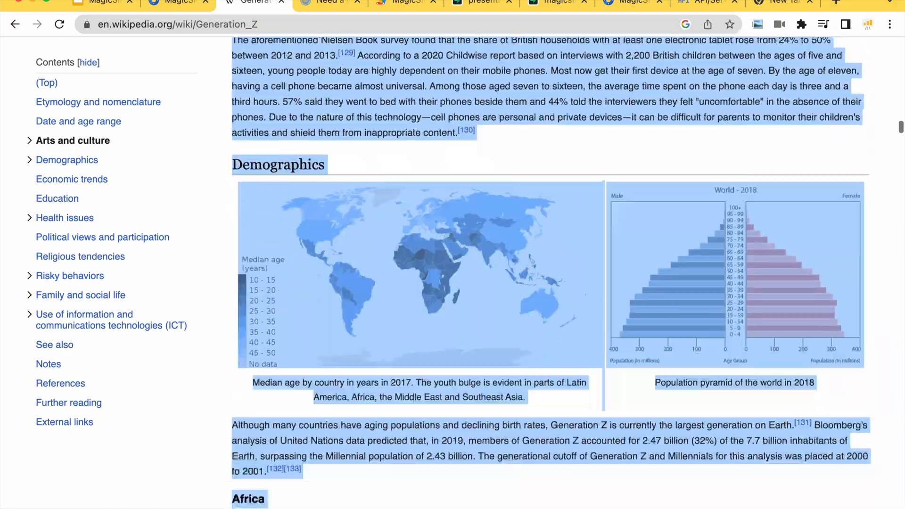
scroll("down", 3)
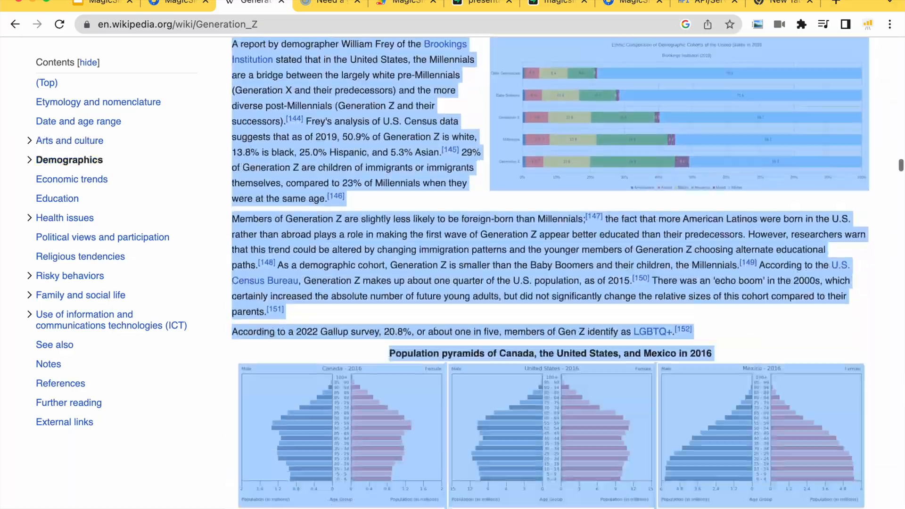
scroll("down", 3)
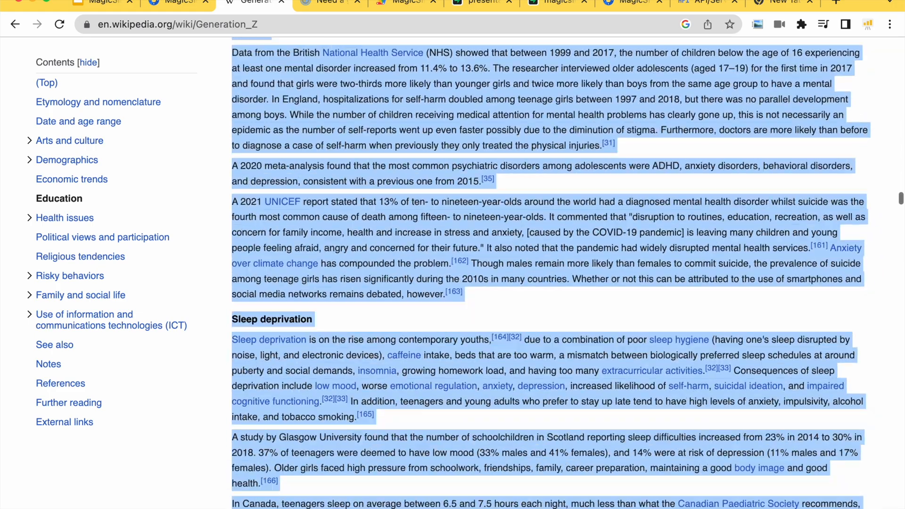
scroll("down", 3)
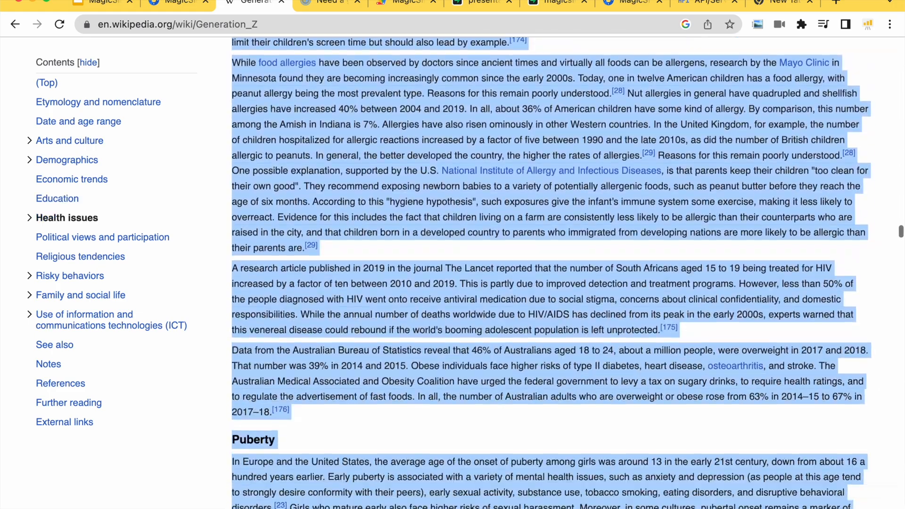
scroll("down", 3)
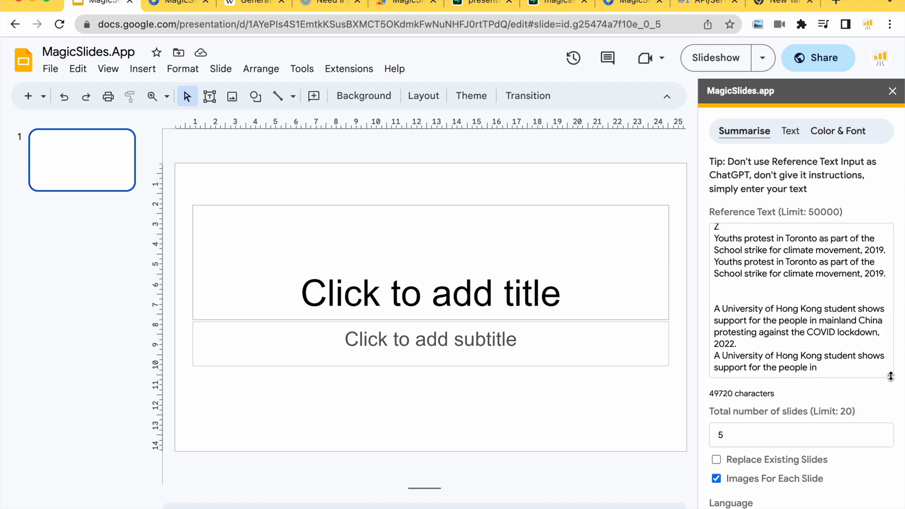
Set MagicSlides to 10 slides replacing existing ones, and bring up the language choices
scroll("down", 3)
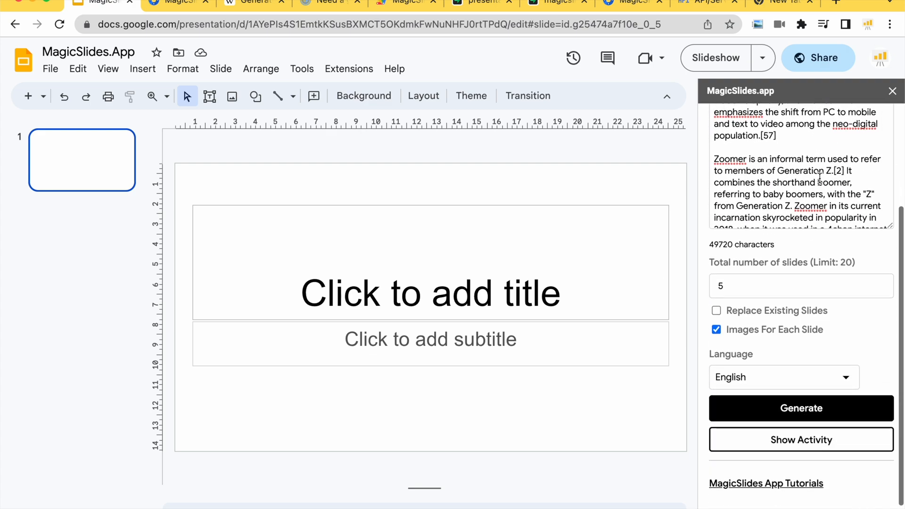
left_click(717, 310)
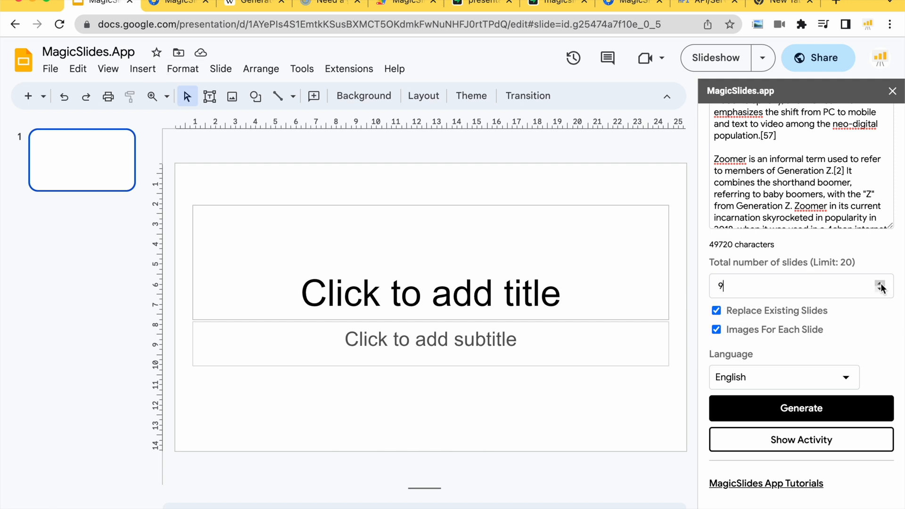
left_click(882, 282)
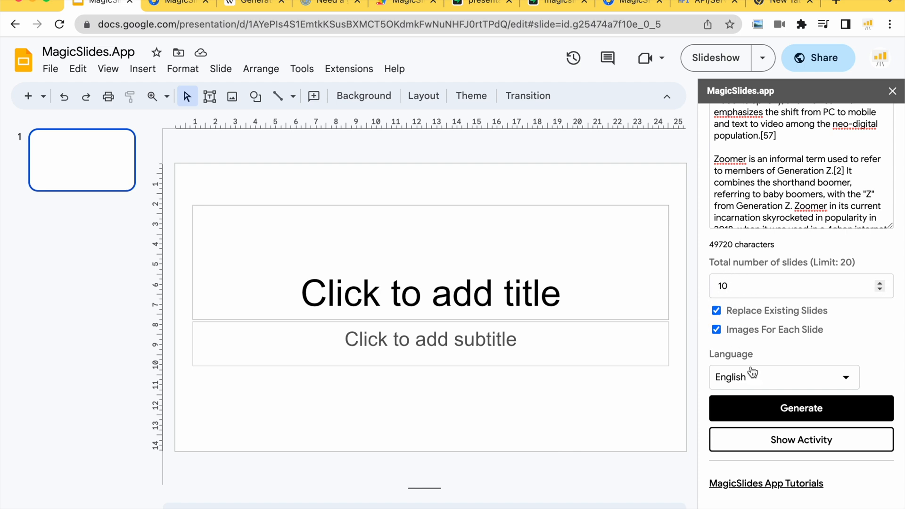
left_click(784, 378)
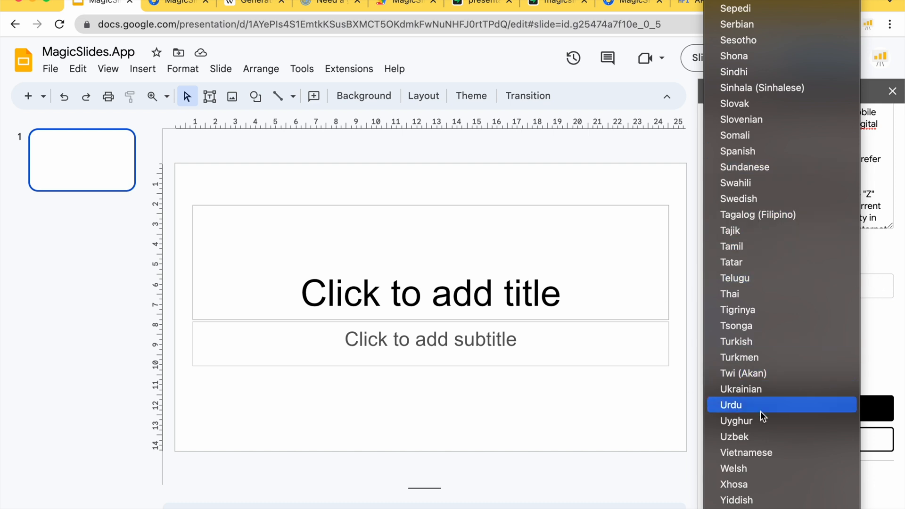
Choose Hindi as the presentation language
scroll("down", 3)
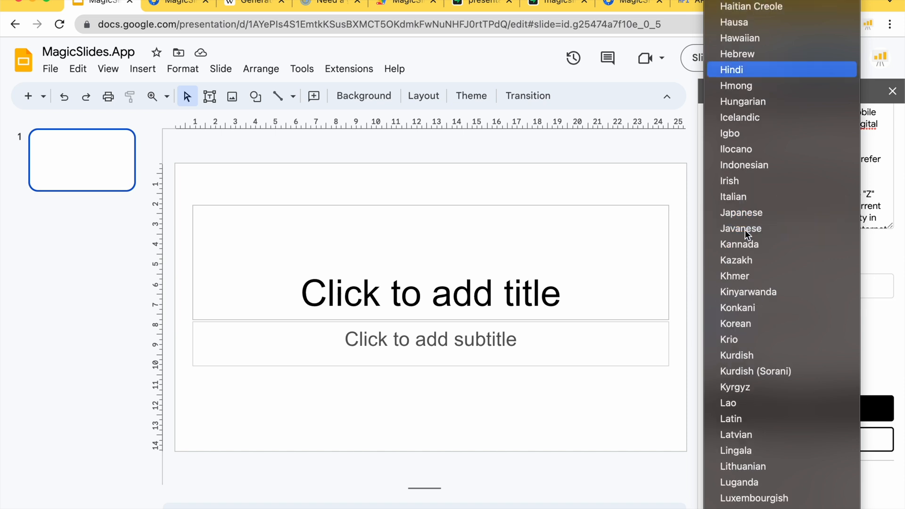
left_click(732, 68)
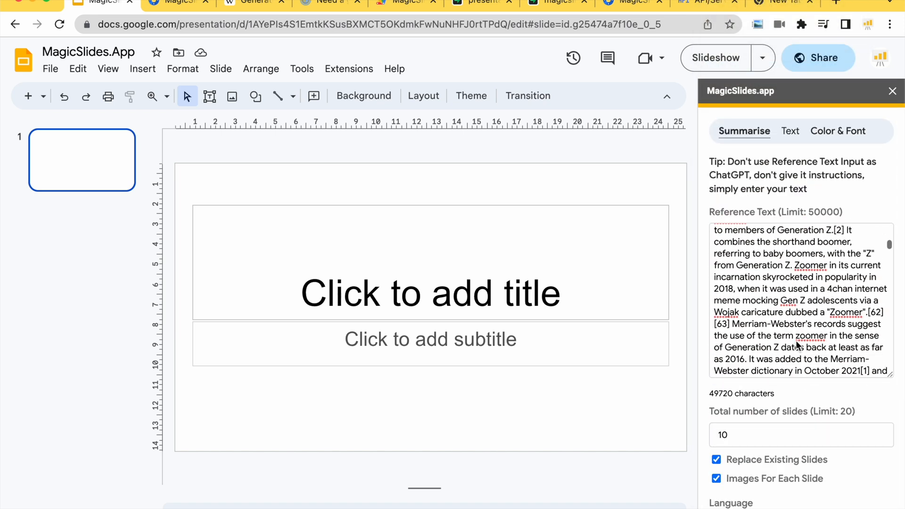
Generate the Hindi Generation Z slides from the pasted article
left_click(800, 448)
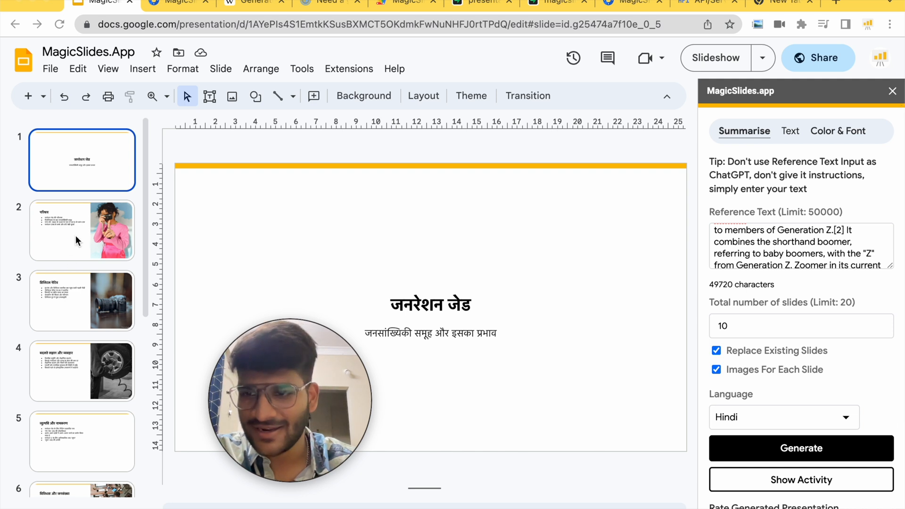
Review the introduction, diversity and population, economic trends, and education and health slides
left_click(82, 230)
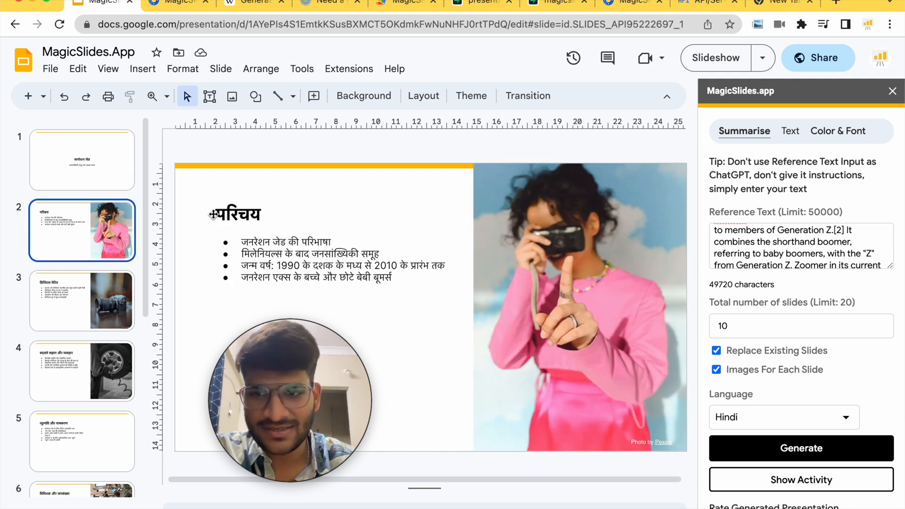
mouse_move(337, 291)
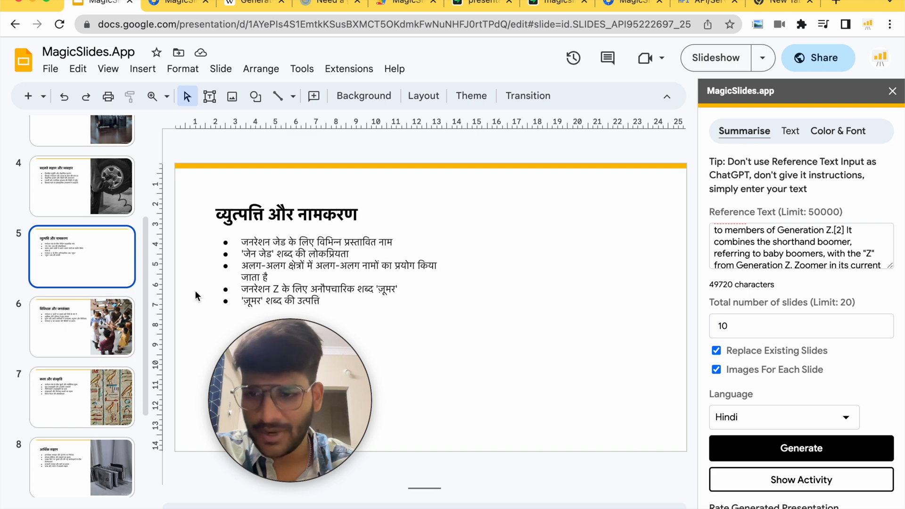
left_click(82, 326)
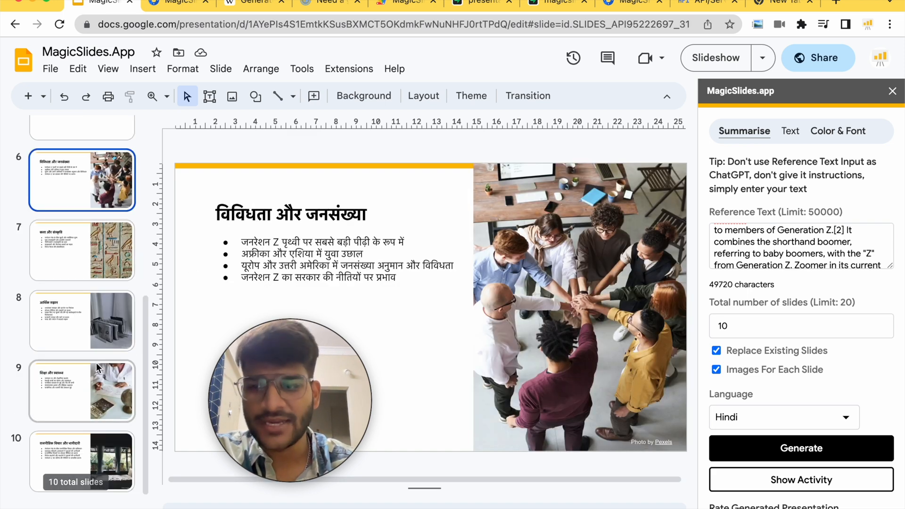
left_click(81, 468)
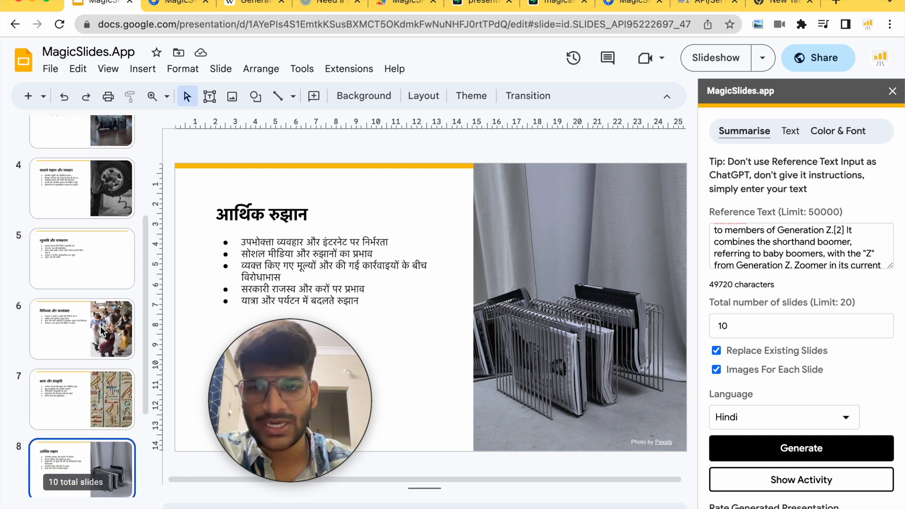
left_click(82, 389)
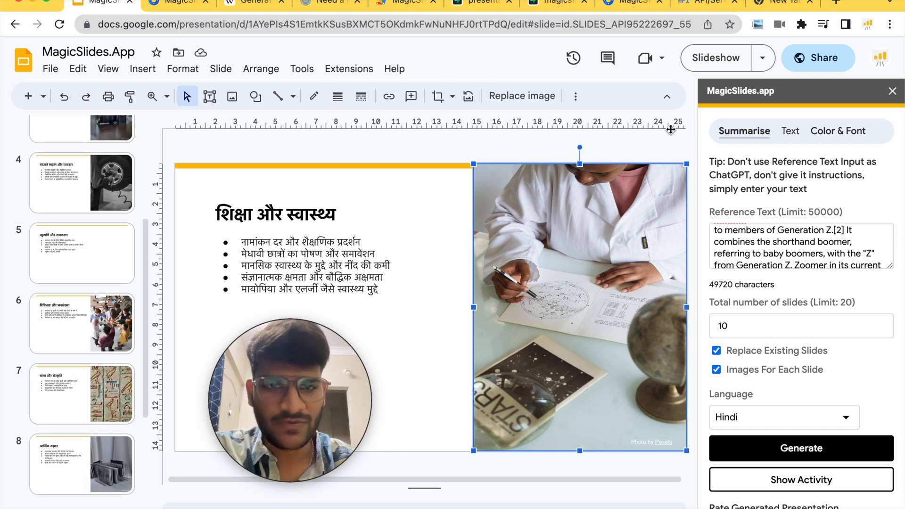
left_click(522, 96)
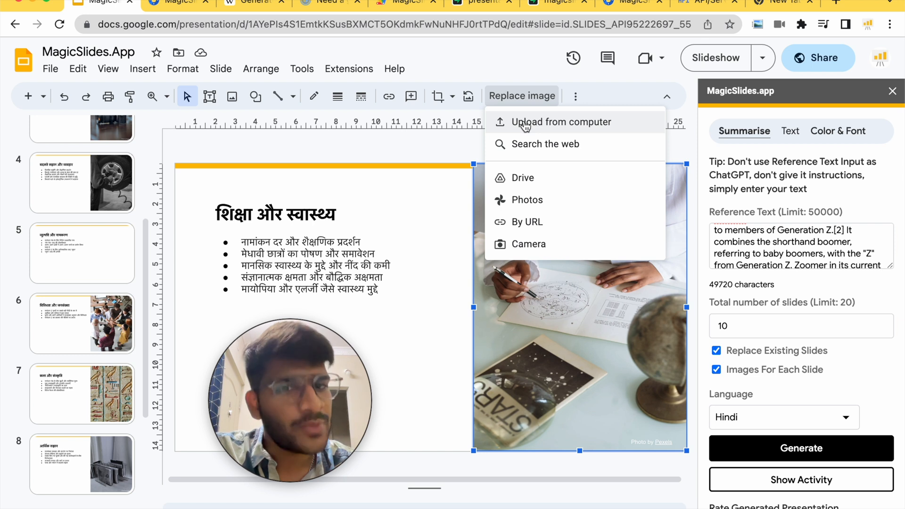
left_click(449, 156)
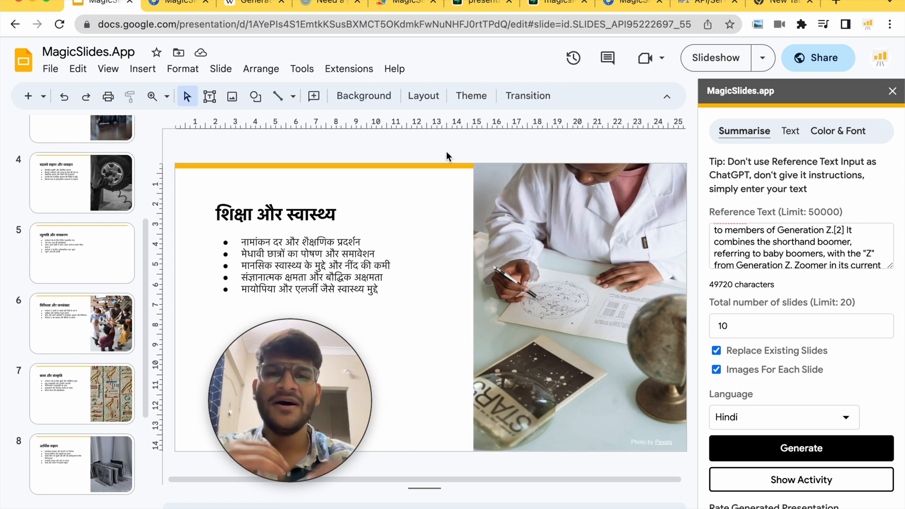